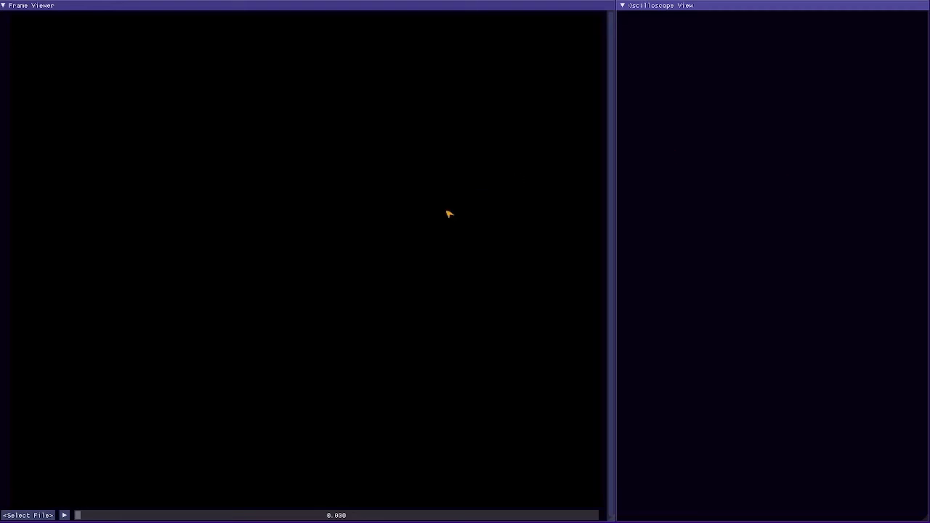
pyautogui.moveTo(639, 319)
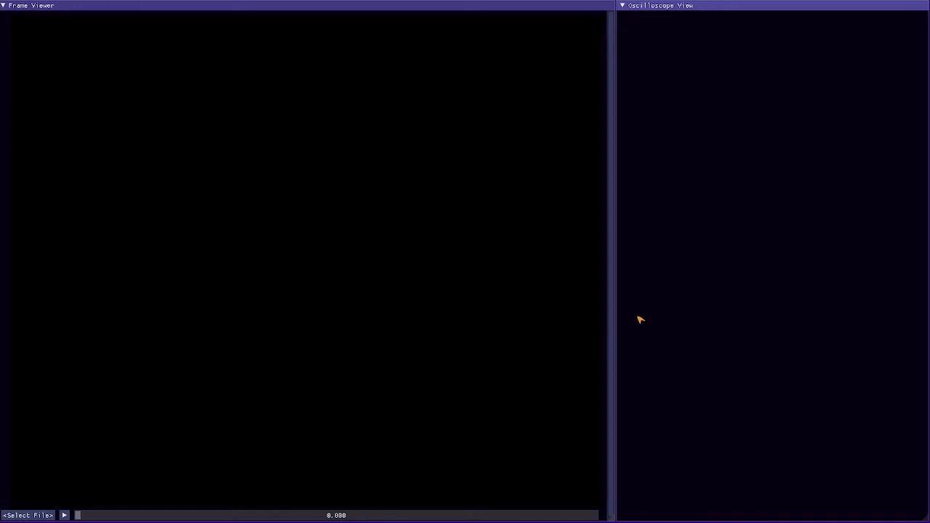
pyautogui.moveTo(606, 50)
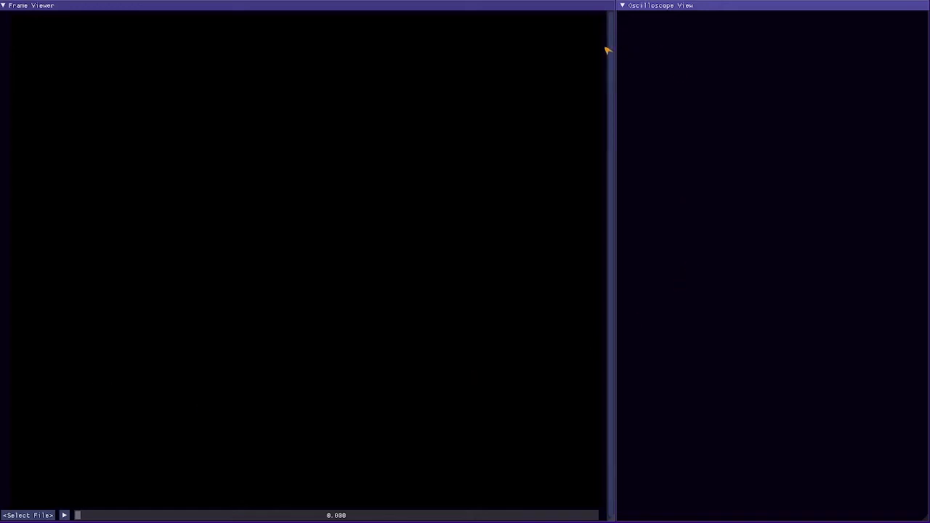
pyautogui.moveTo(671, 145)
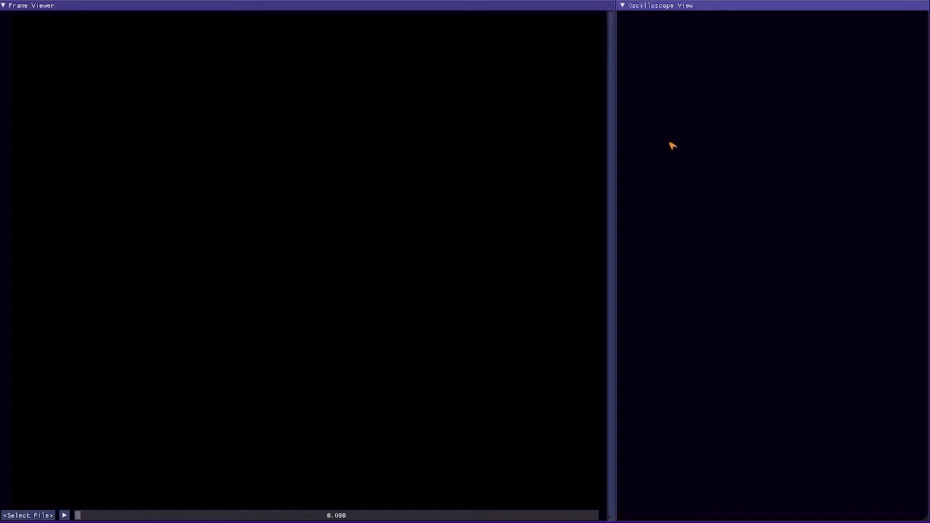
pyautogui.moveTo(671, 134)
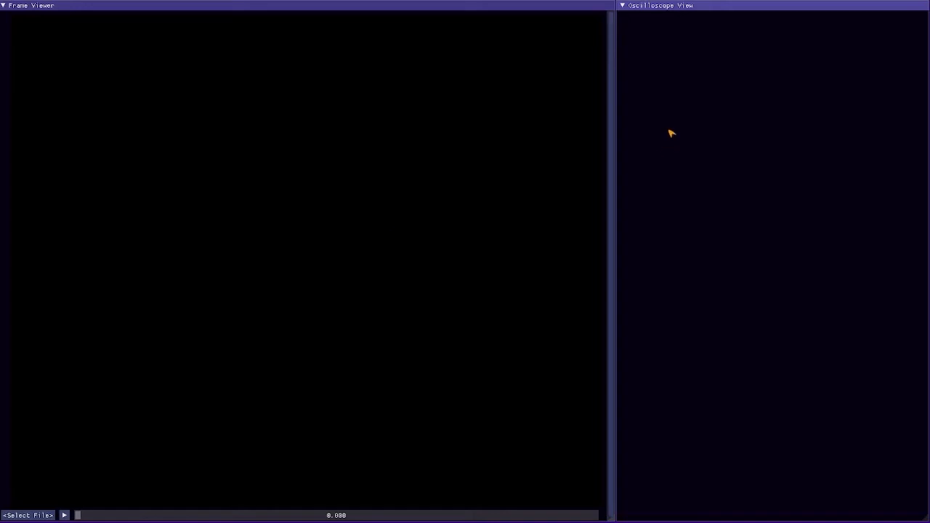
pyautogui.moveTo(651, 72)
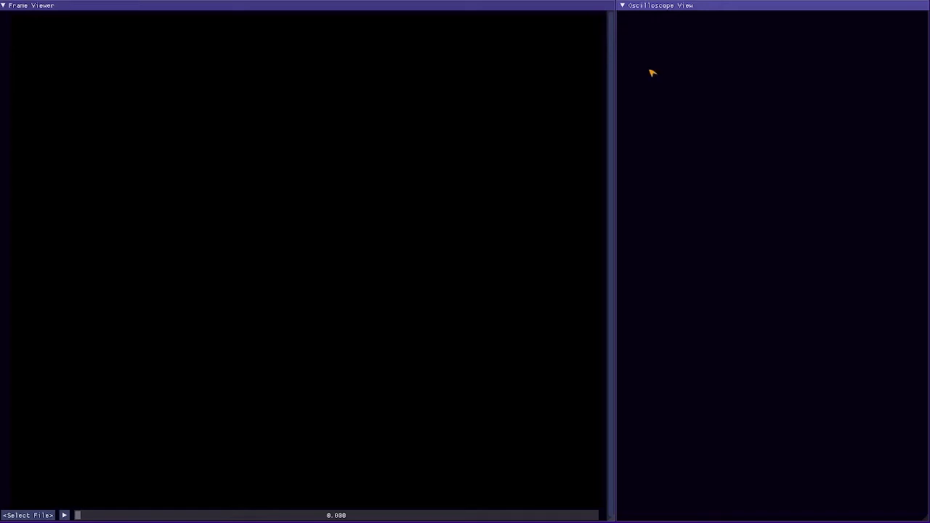
pyautogui.moveTo(506, 120)
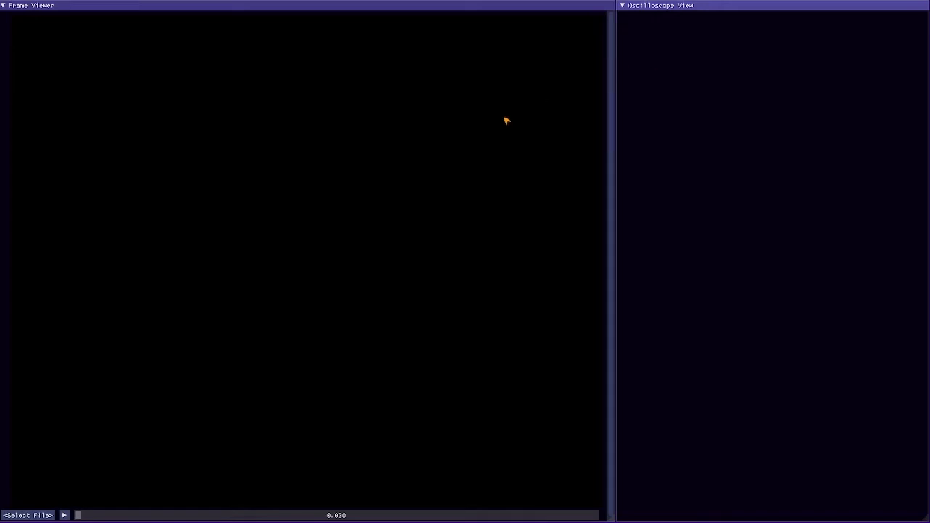
pyautogui.moveTo(712, 46)
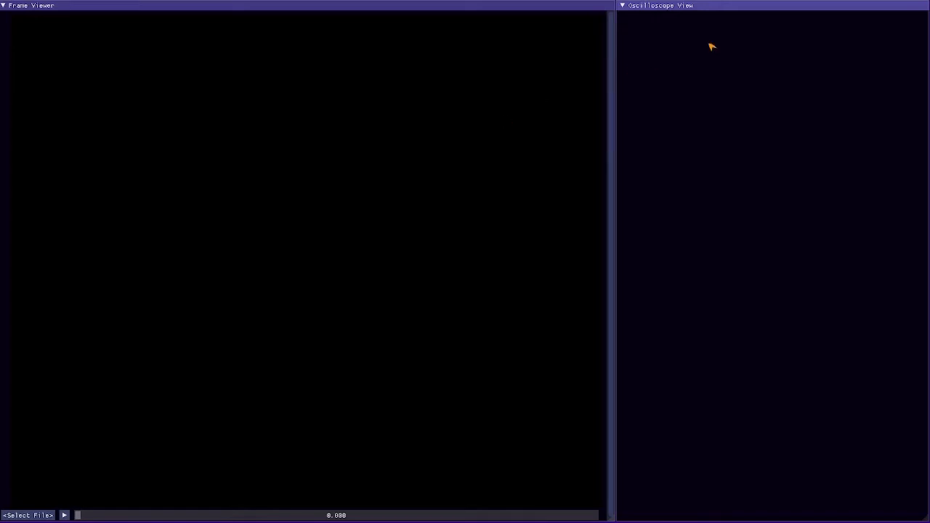
# Step: Load the SMPTE colour bars video from the file browser so its frame and waveform traces display
pyautogui.click(27, 515)
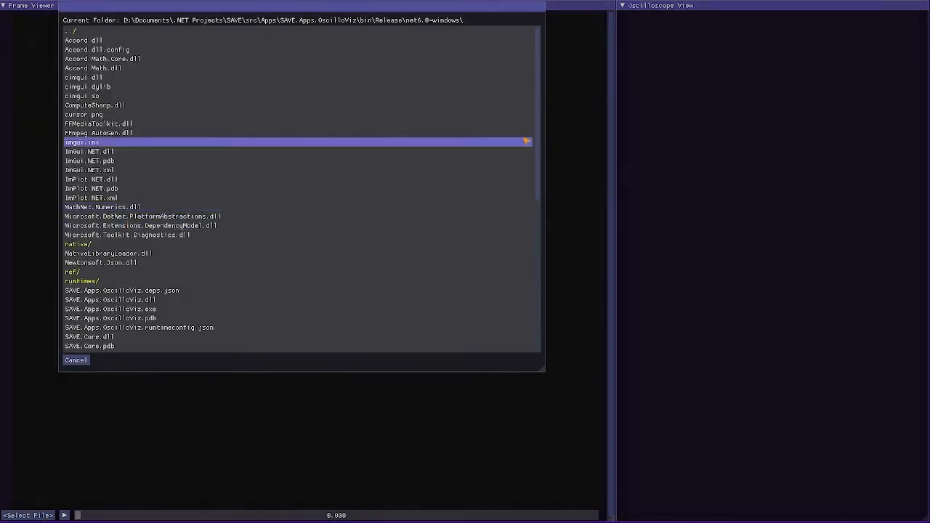
pyautogui.scroll(-3)
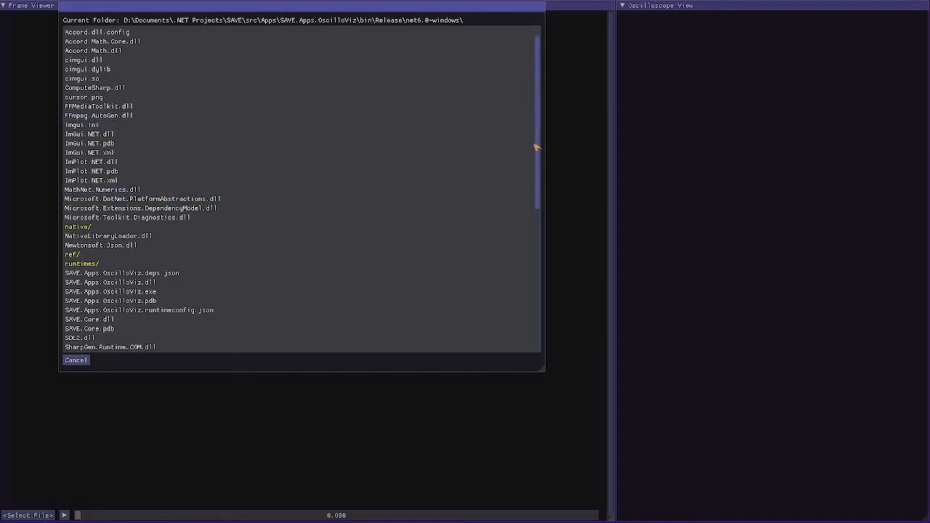
pyautogui.scroll(-3)
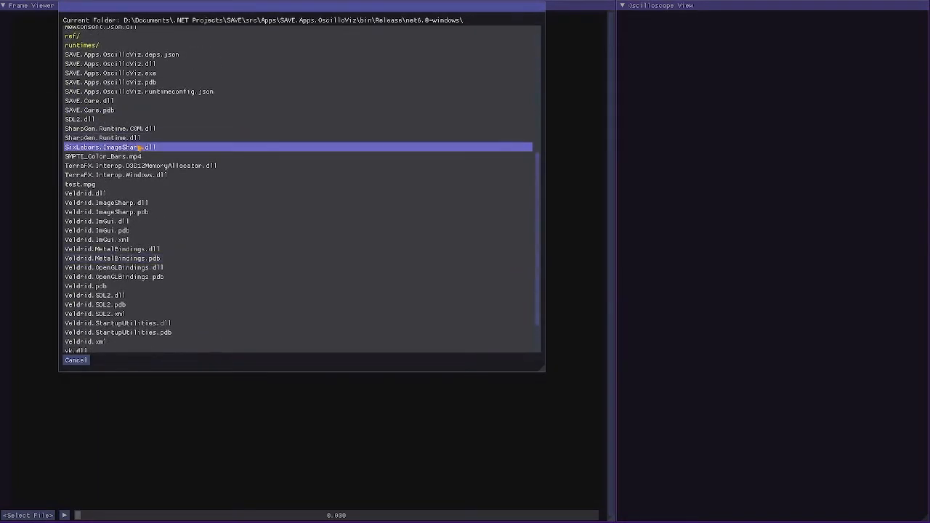
pyautogui.click(102, 156)
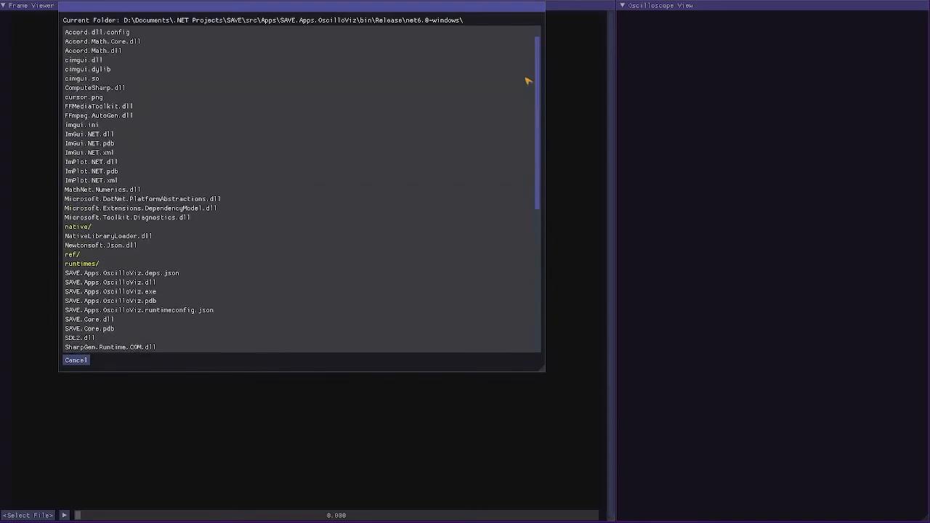
pyautogui.scroll(-3)
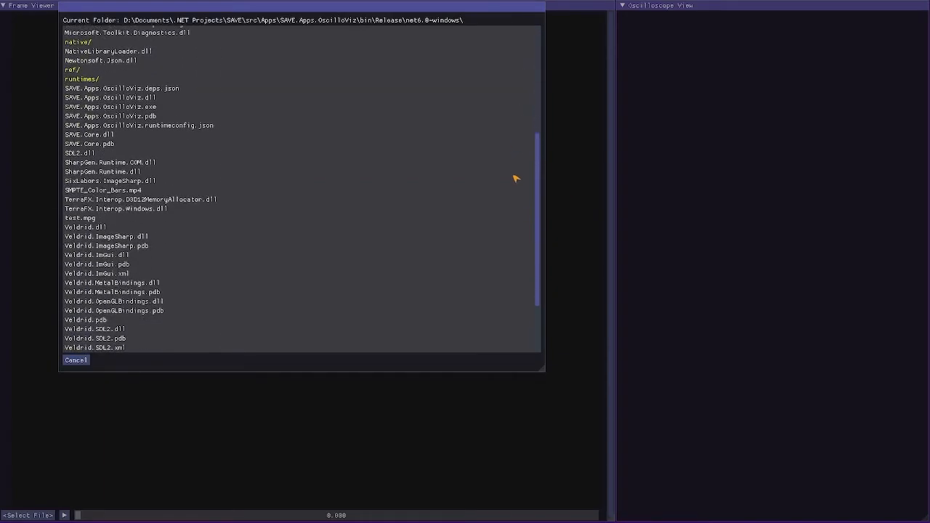
pyautogui.click(141, 199)
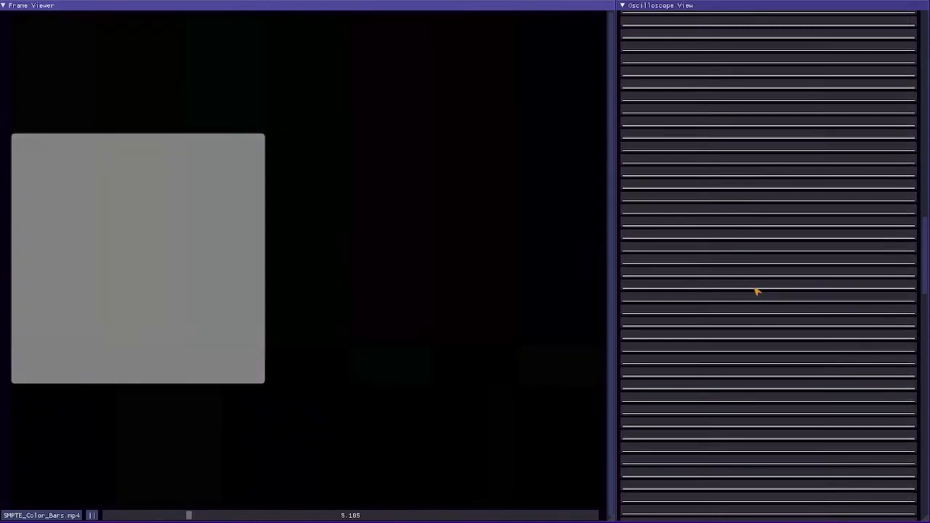
pyautogui.click(91, 515)
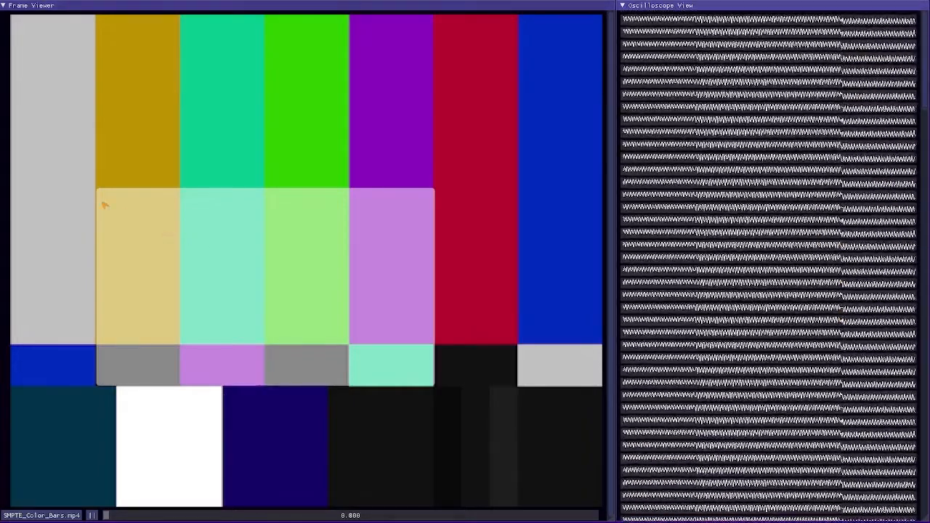
pyautogui.moveTo(875, 134)
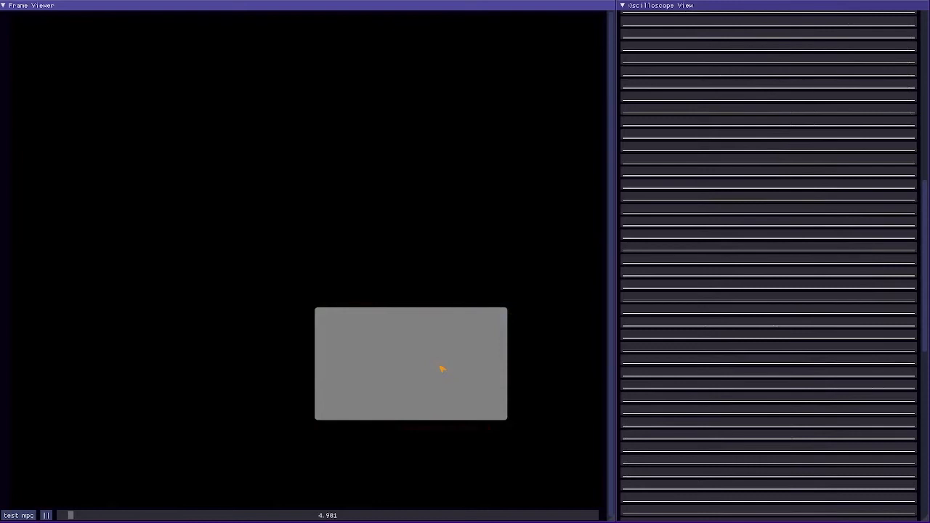
# Step: Play test.mpg so the Mario Kart 64 game select screen and its waveforms display
pyautogui.click(46, 515)
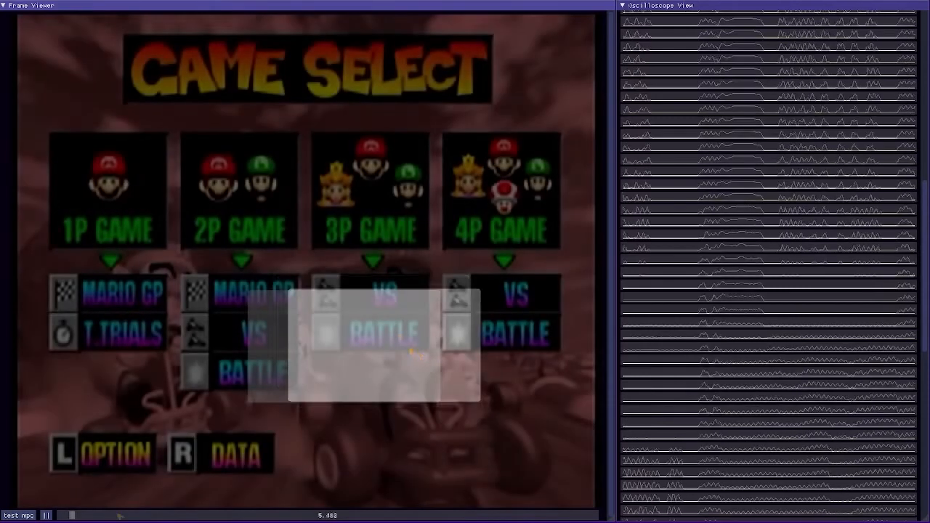